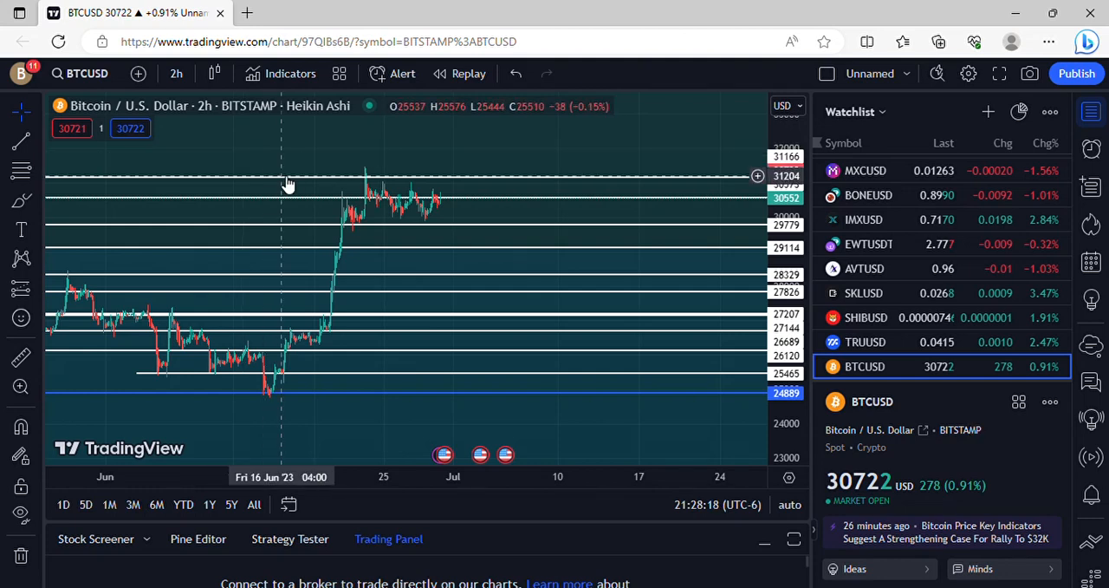
pyautogui.moveTo(304, 273)
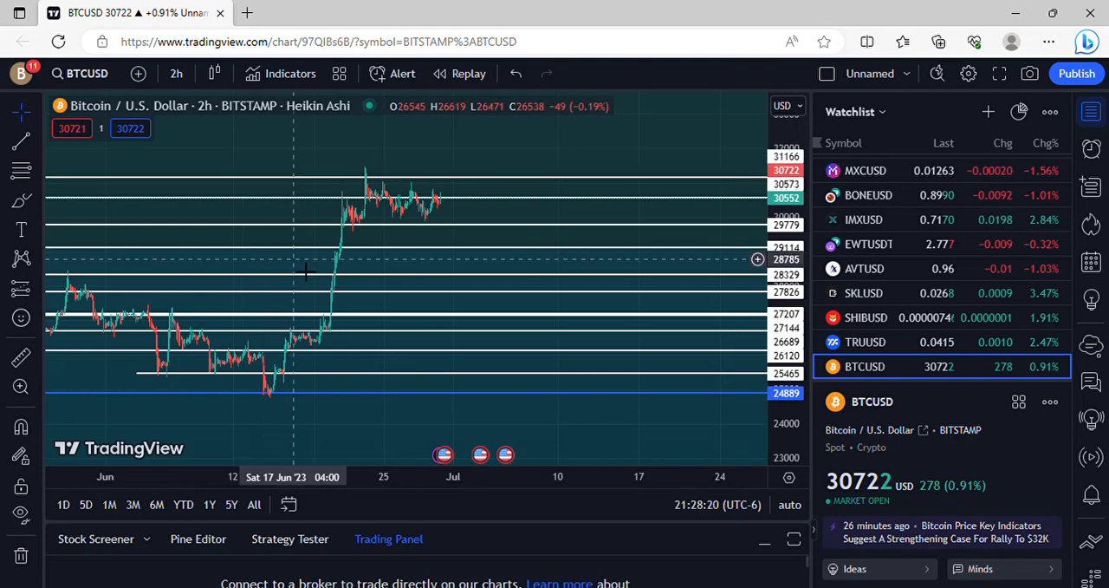
pyautogui.moveTo(318, 289)
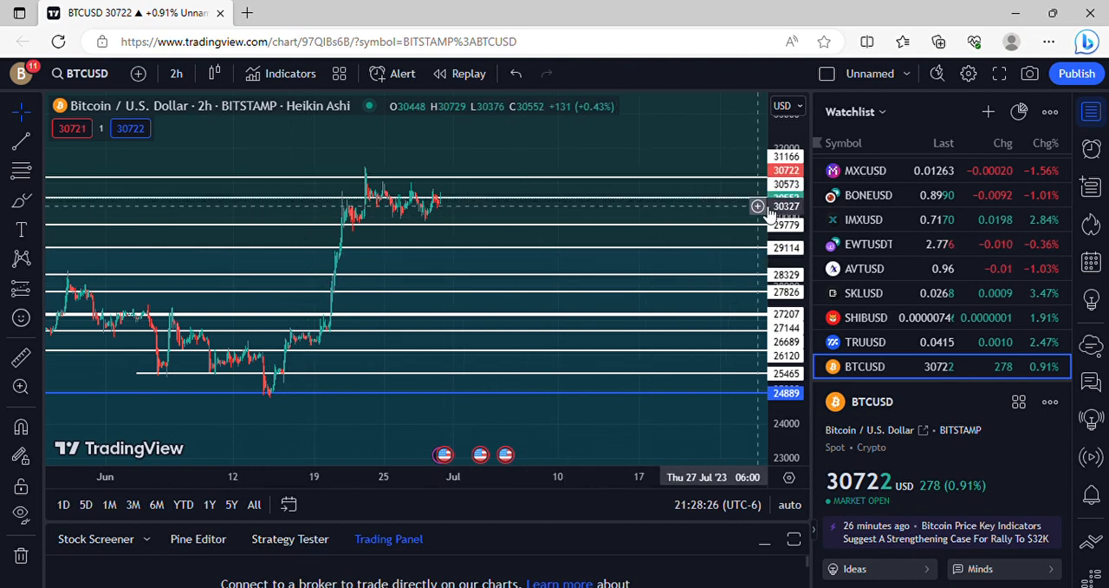
pyautogui.moveTo(459, 198)
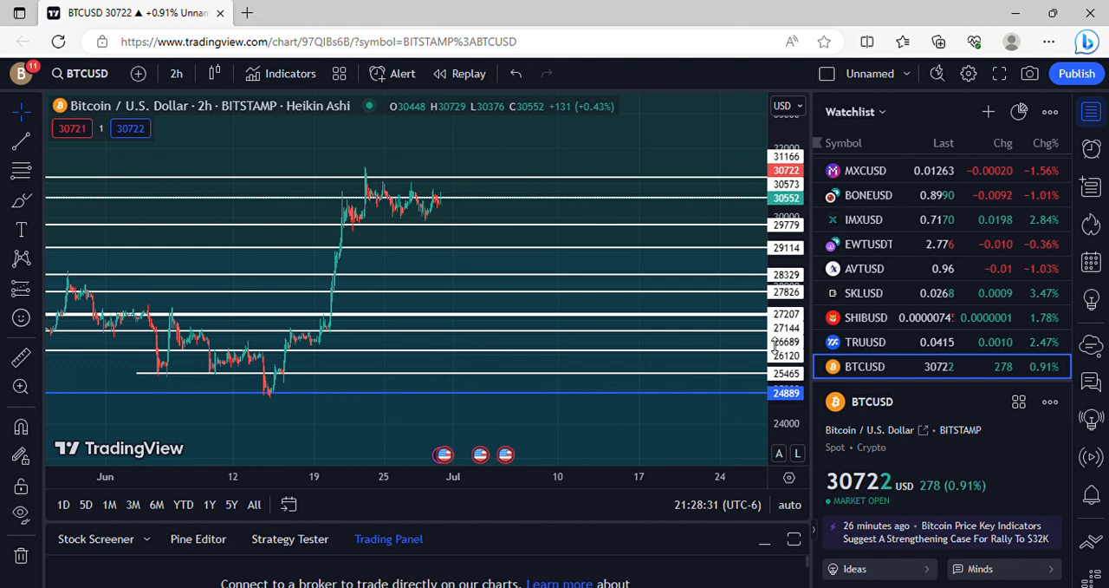
pyautogui.moveTo(468, 184)
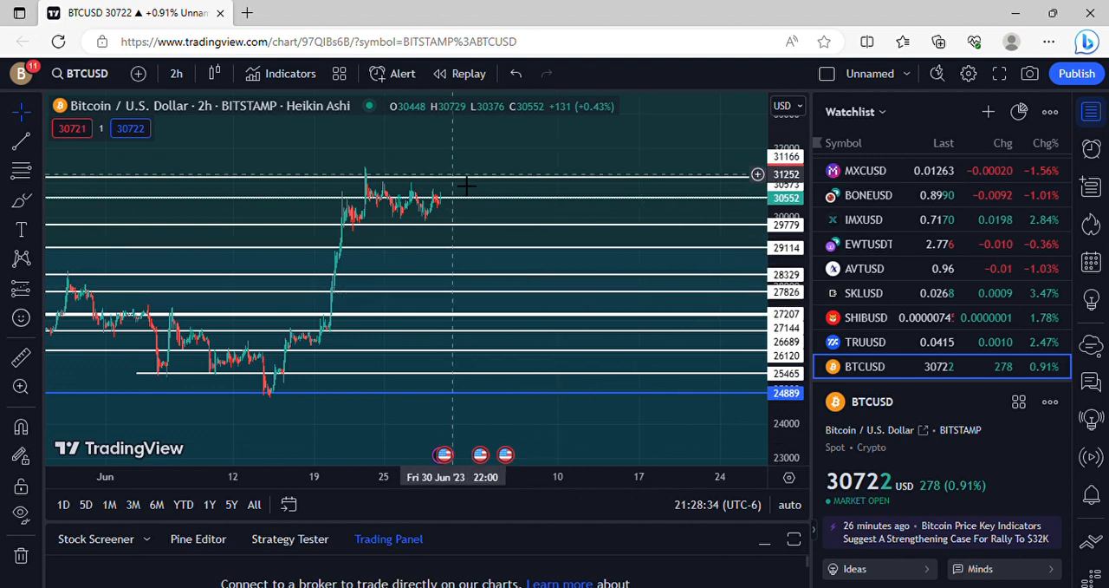
pyautogui.moveTo(459, 206)
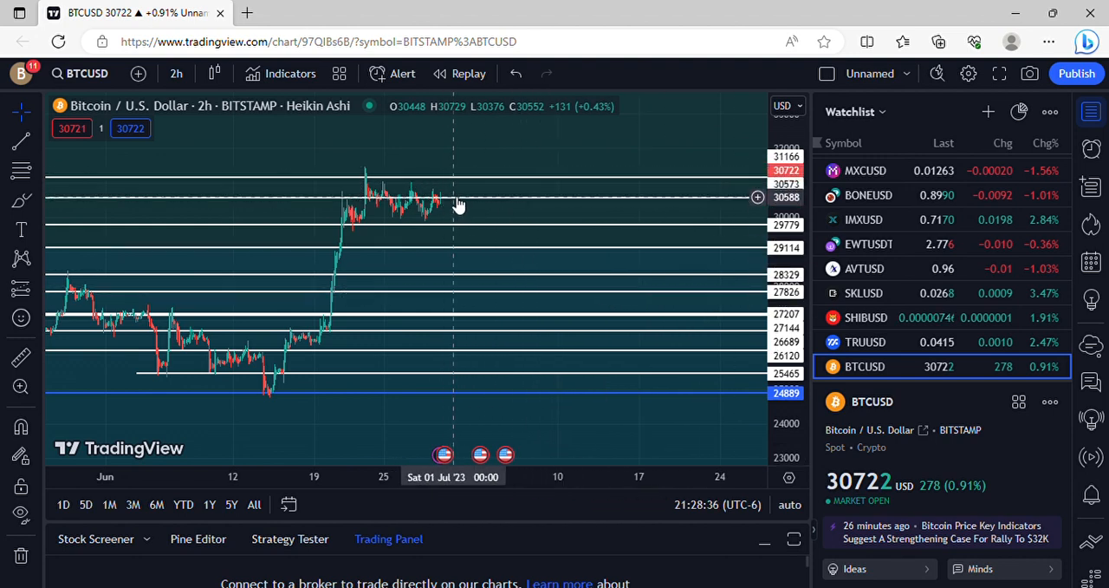
pyautogui.moveTo(758, 311)
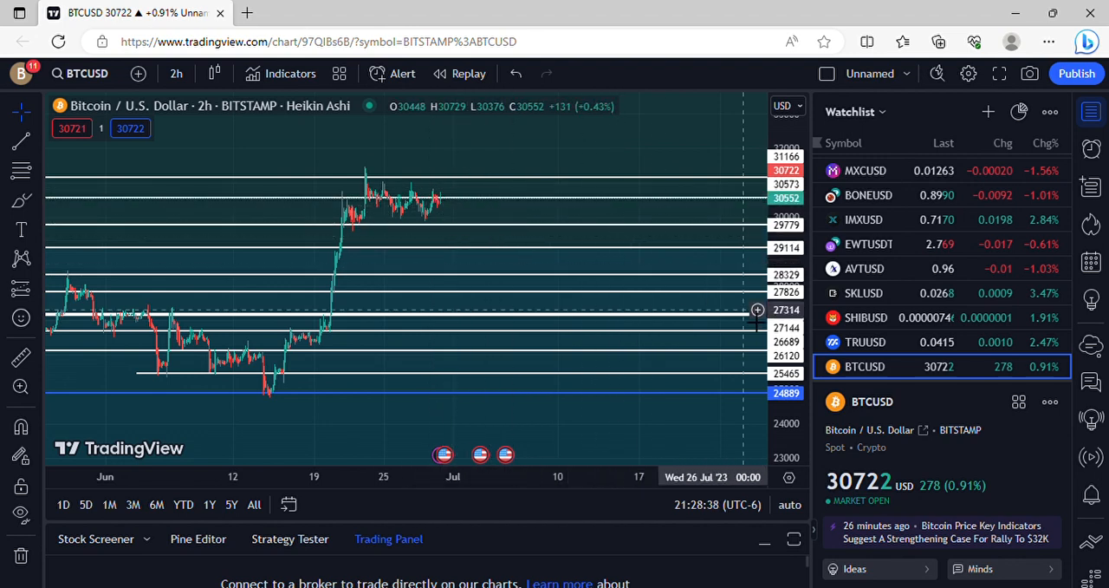
pyautogui.moveTo(494, 228)
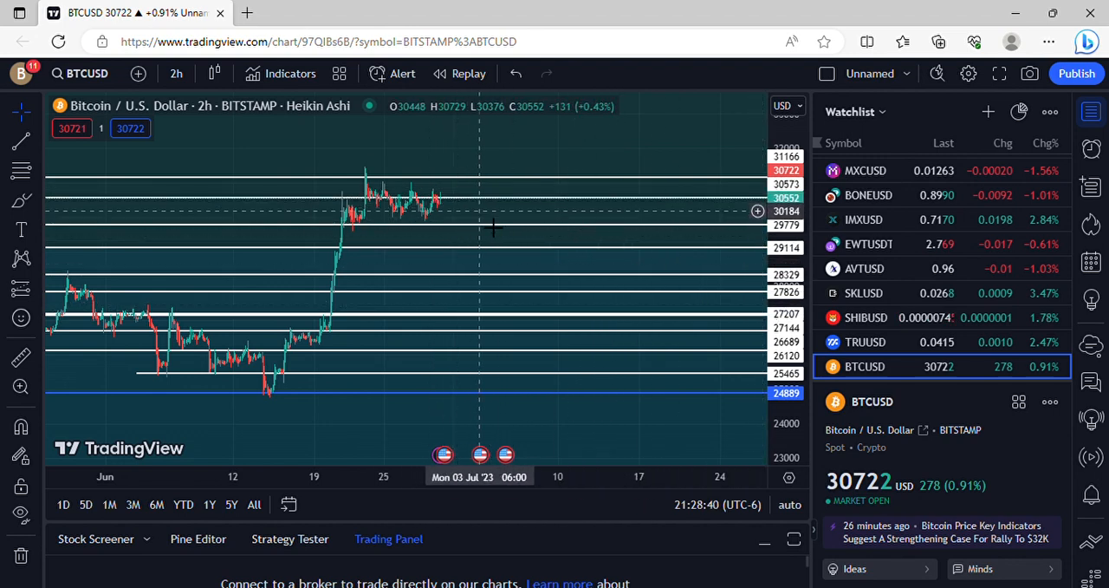
pyautogui.moveTo(470, 232)
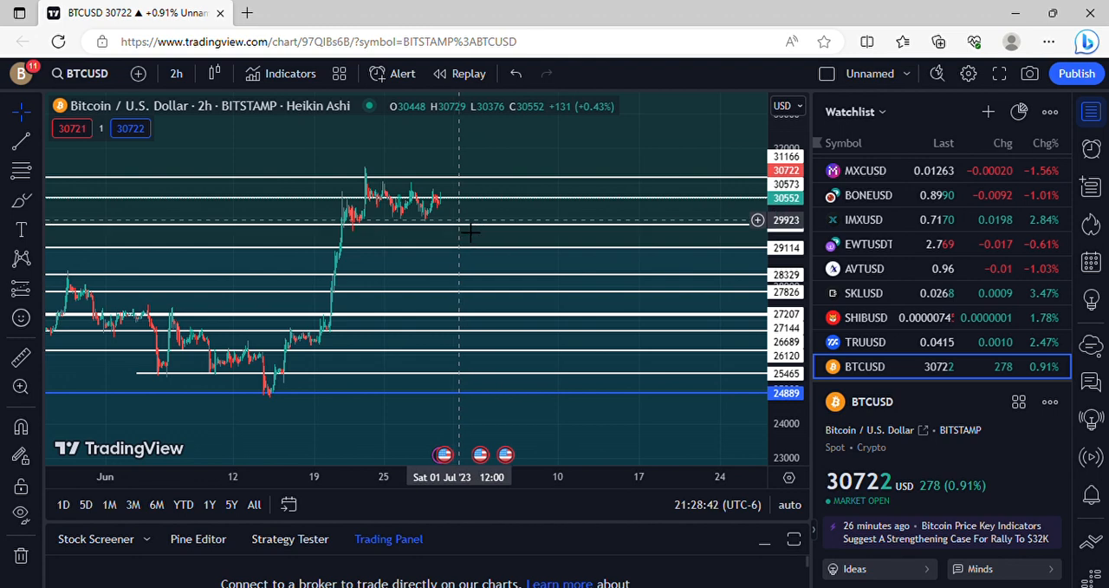
pyautogui.moveTo(505, 262)
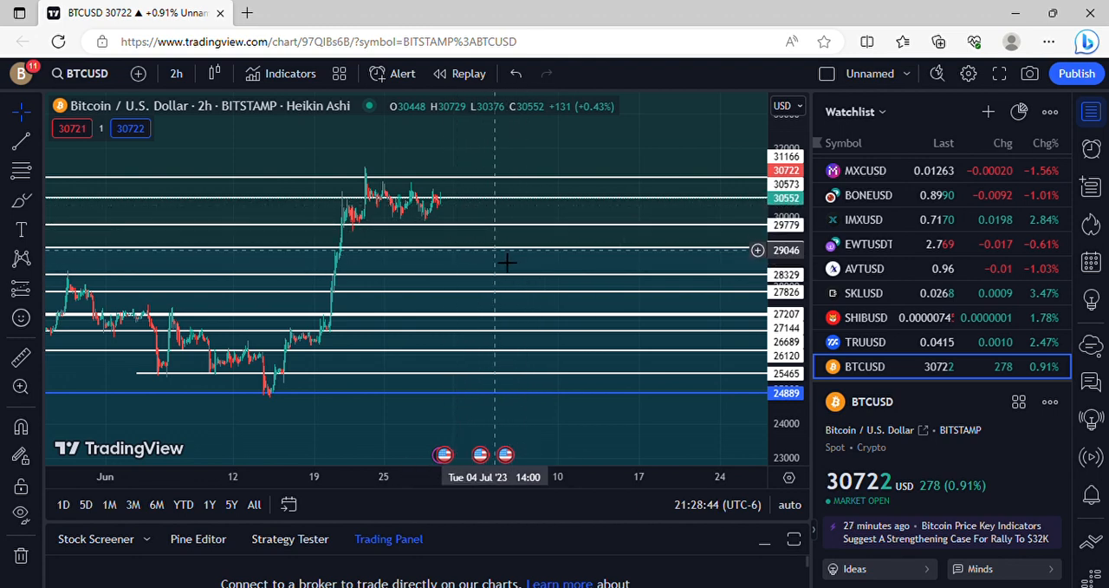
pyautogui.moveTo(431, 273)
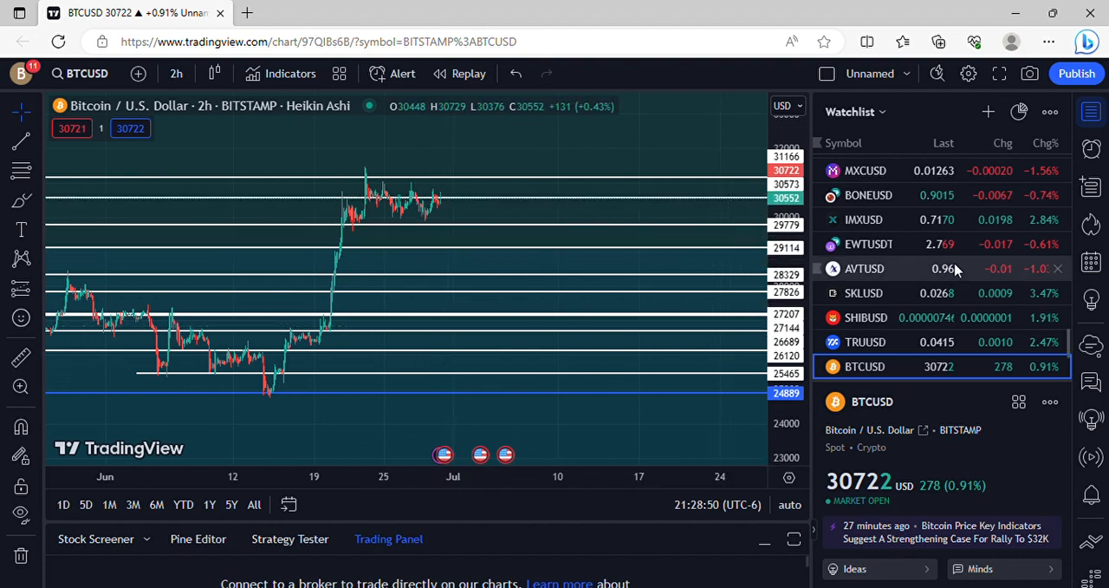
pyautogui.moveTo(471, 238)
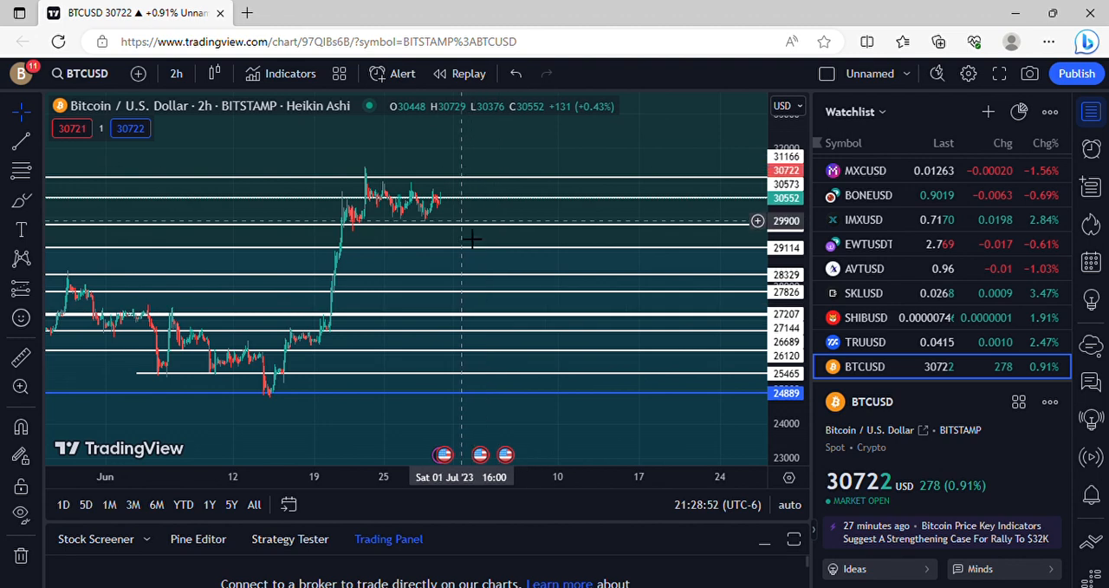